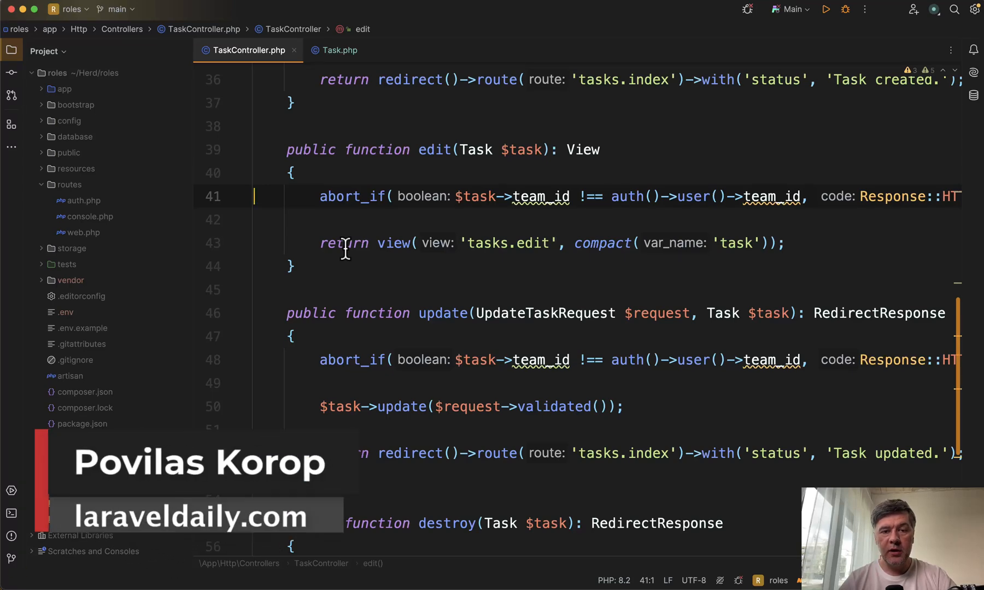
Step: Inspect the edit method's team ownership abort check in TaskController
left_click(361, 196)
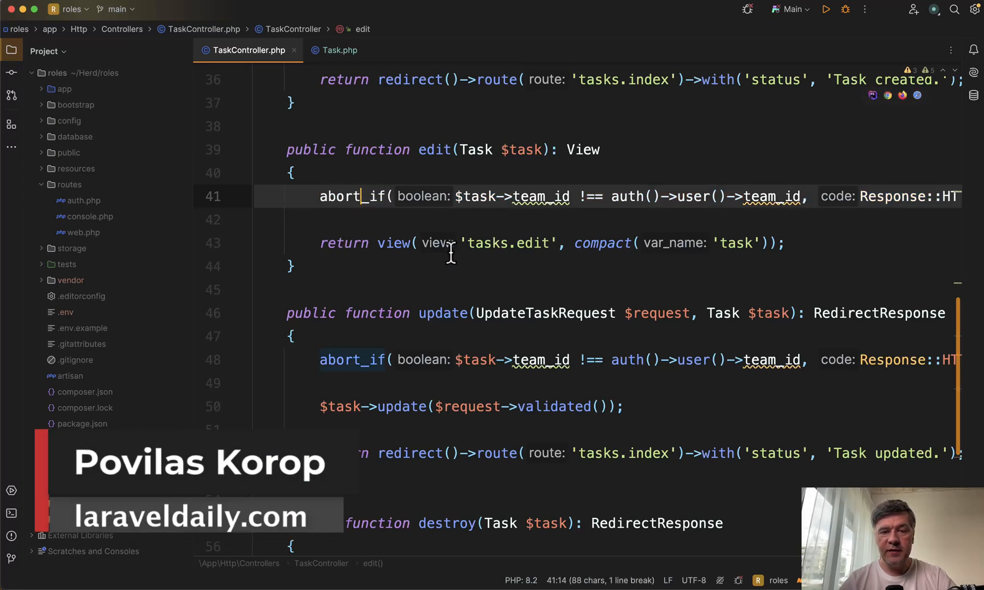
scroll("down", 3)
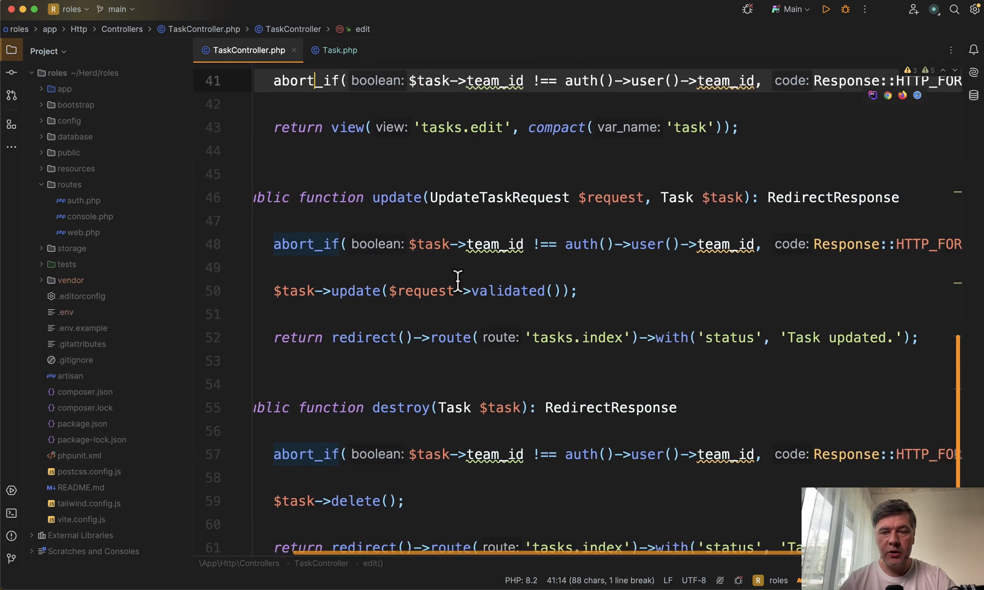
scroll("right", 3)
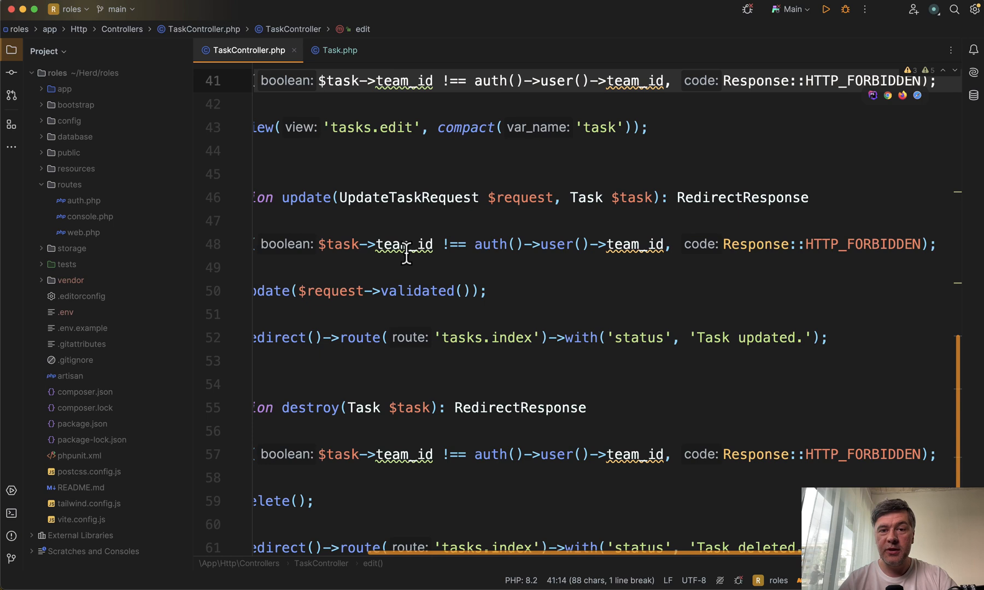
mouse_move(818, 265)
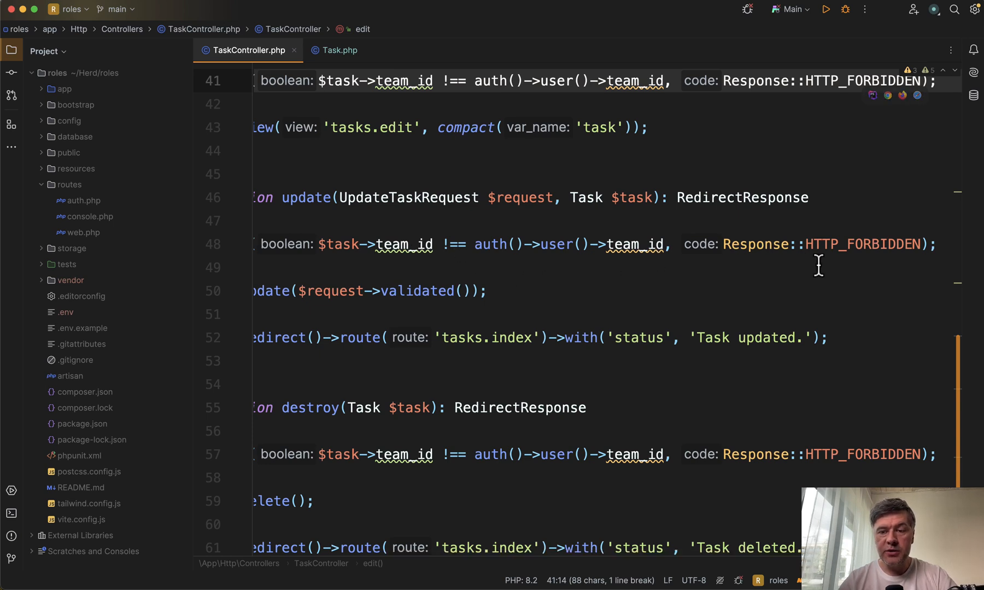
mouse_move(669, 299)
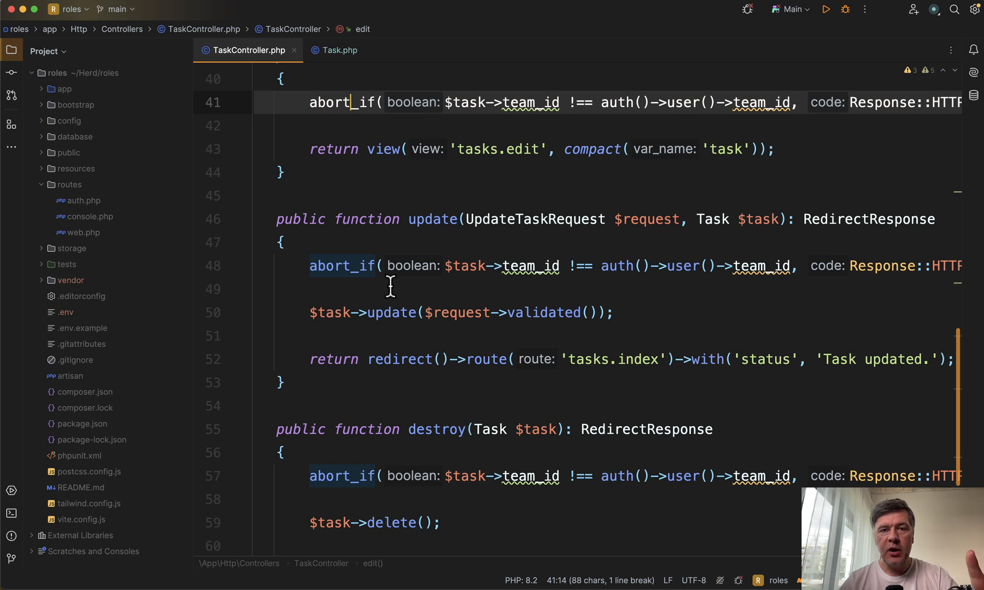
left_click(281, 243)
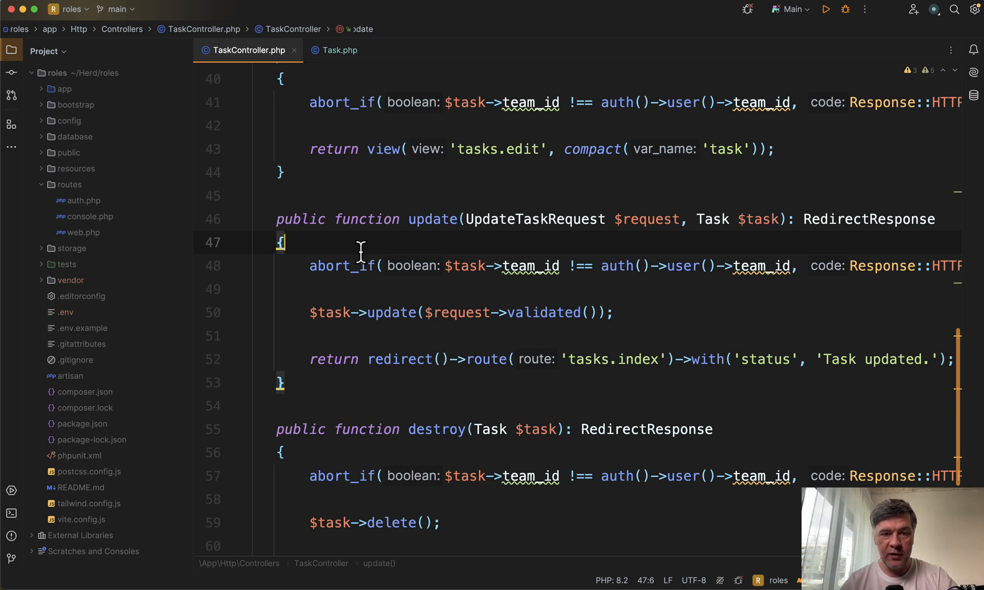
left_click(351, 290)
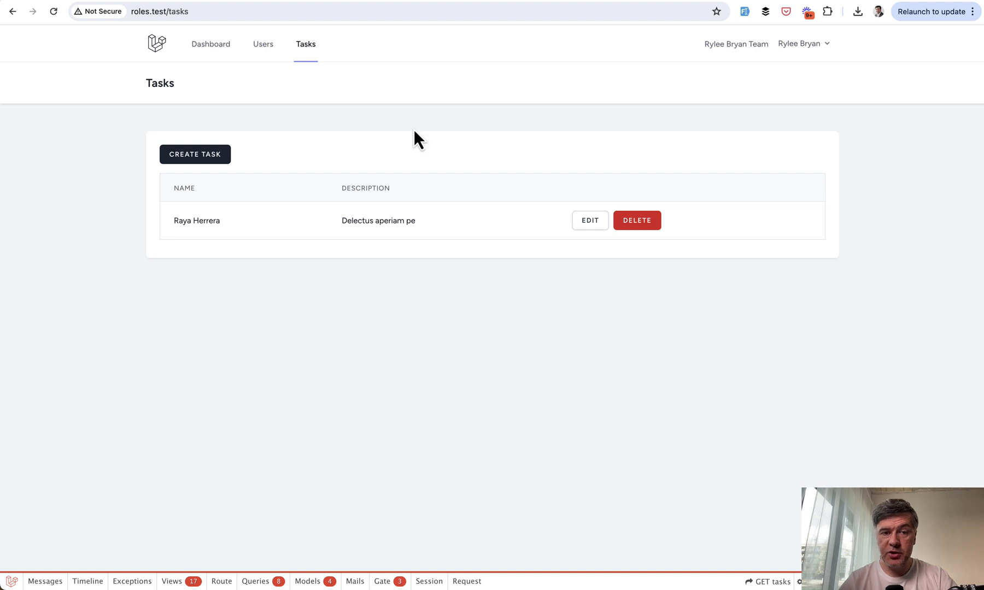
mouse_move(443, 274)
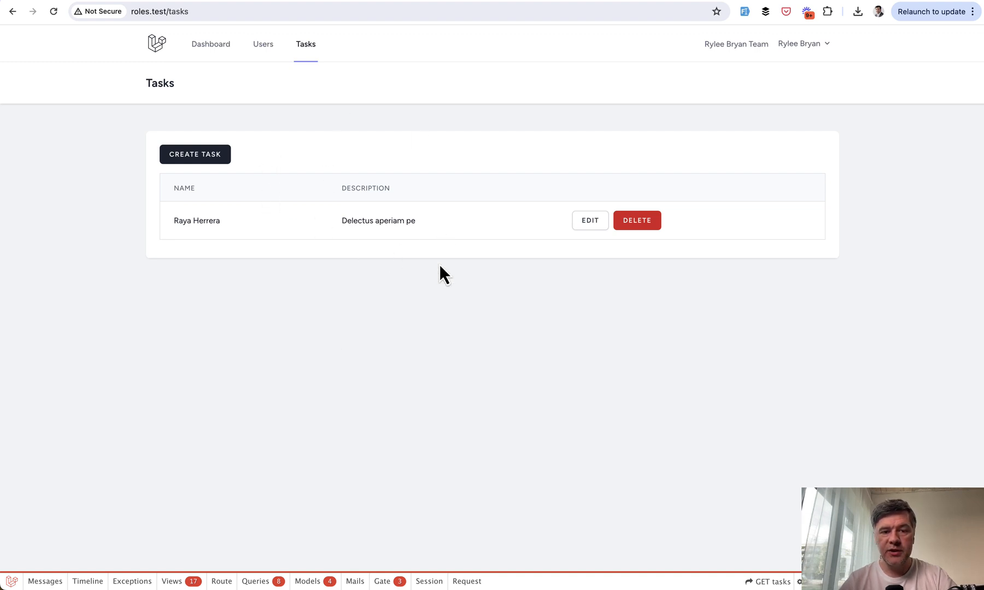
Step: Open the edit form for the team's only task from the Tasks list in Chrome
left_click(588, 219)
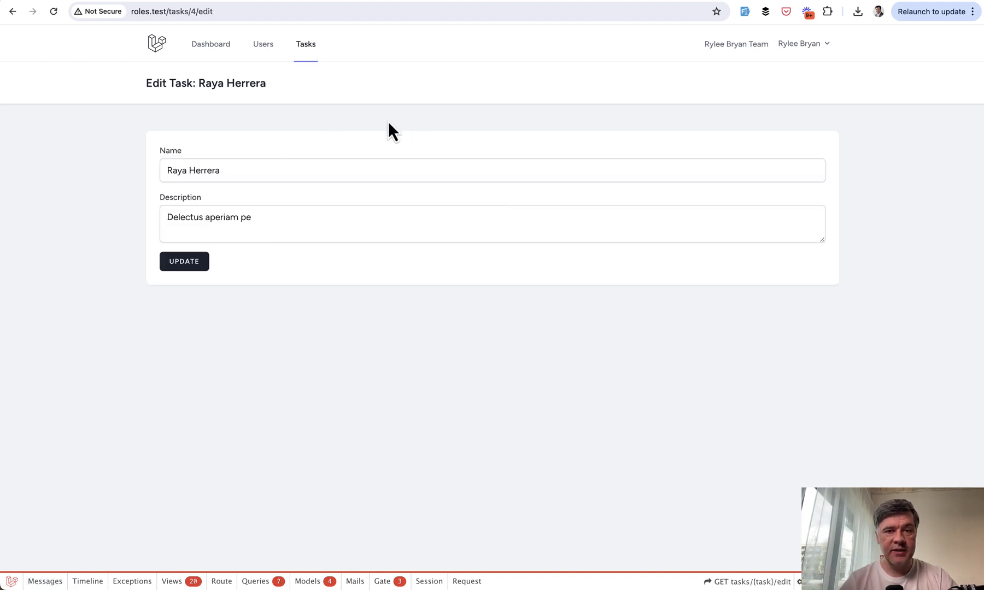
left_click(194, 11)
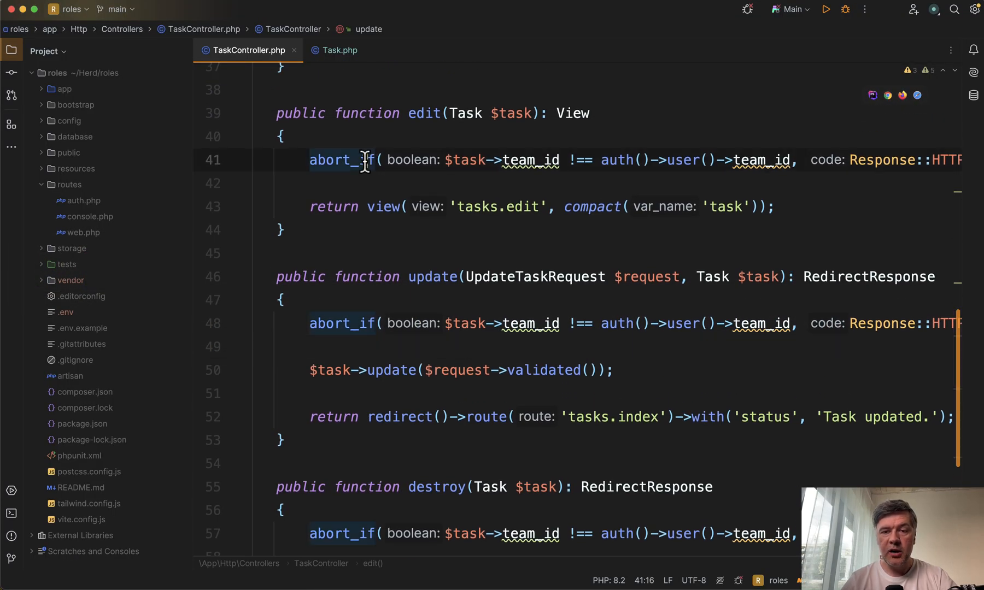
Step: Return to the edit method's team-ownership abort check in TaskController
scroll("up", 3)
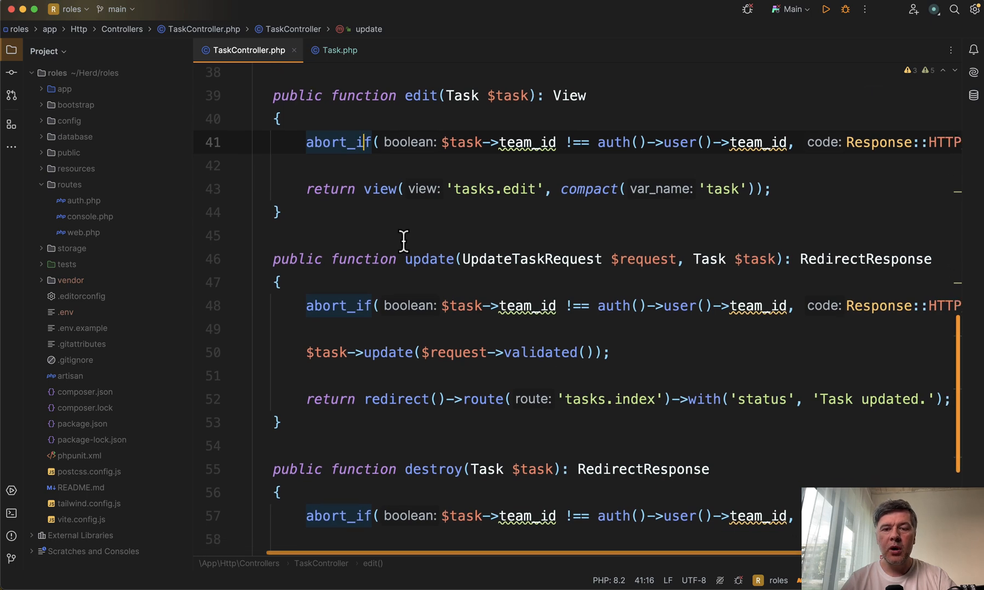
left_click(337, 142)
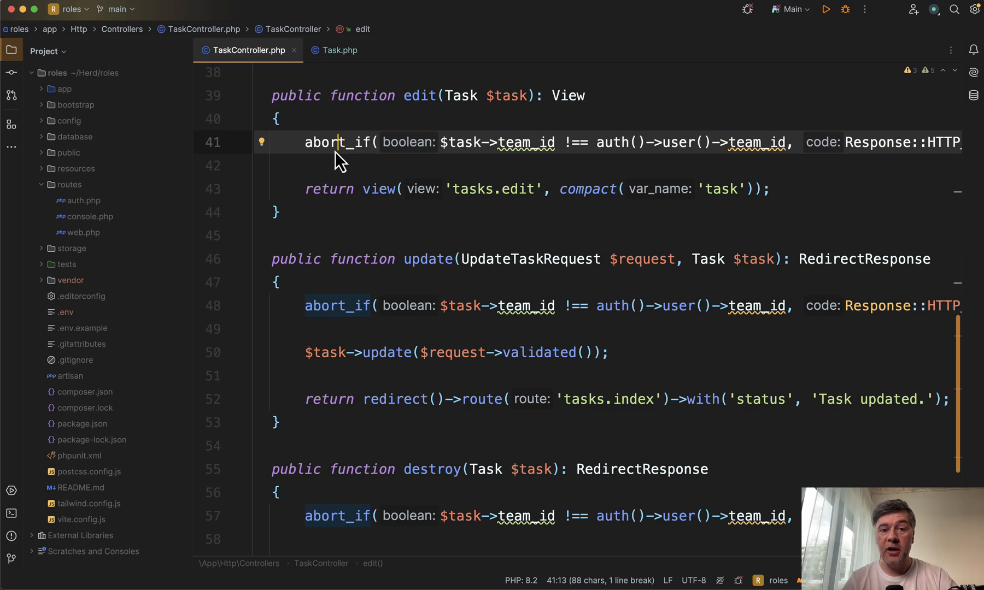
mouse_move(419, 244)
type("php artisan make:policy TaskPolicy --model=Task")
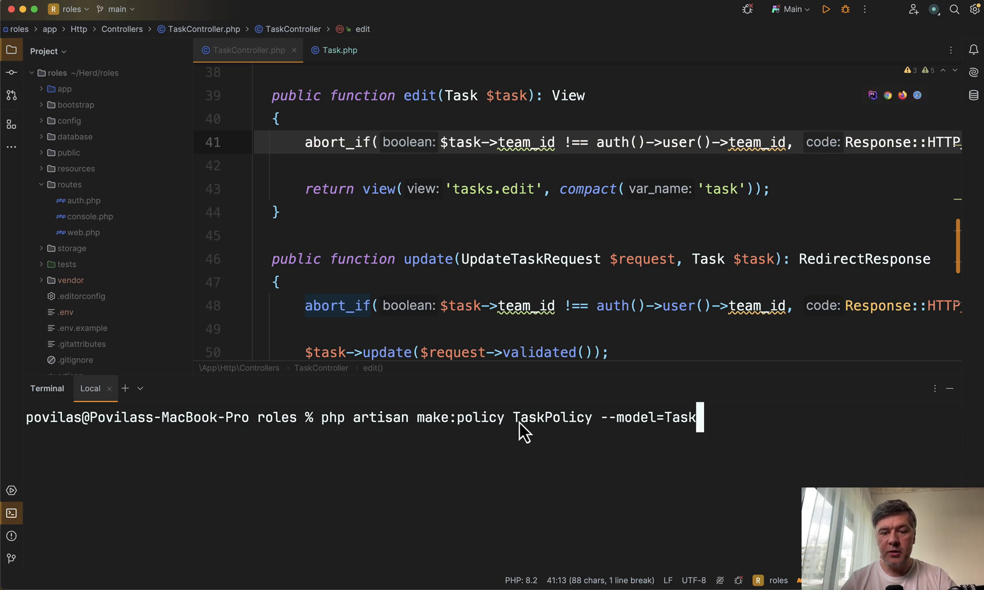
Step: Run php artisan make:policy TaskPolicy --model=Task and open app/Policies/TaskPolicy.php
key("Return")
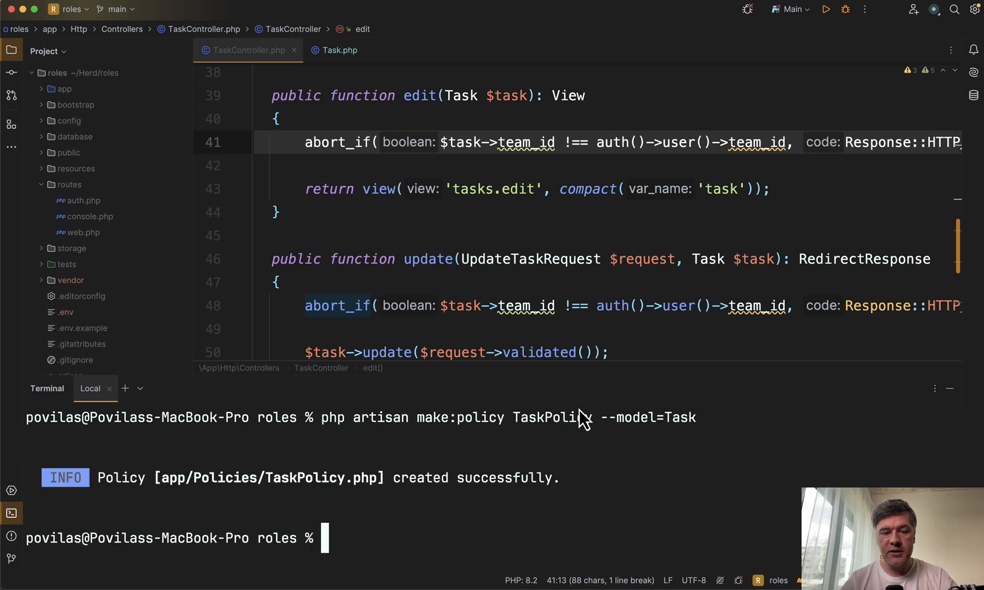
left_click(348, 50)
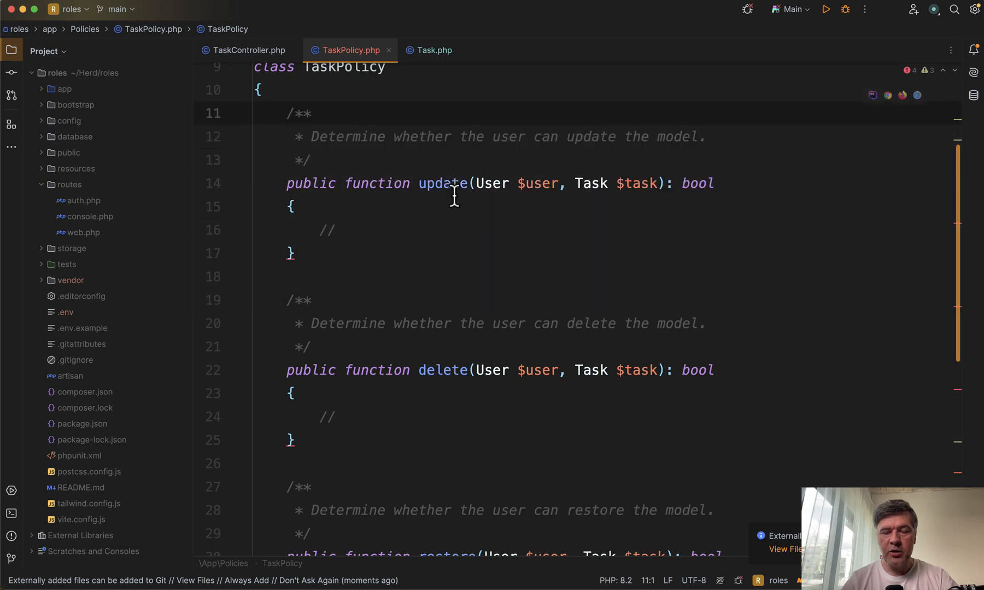
Step: Make update() and delete() return $task->team_id !== $user->team_id
left_click(247, 51)
type("return $task->team_id !== $user->team_id")
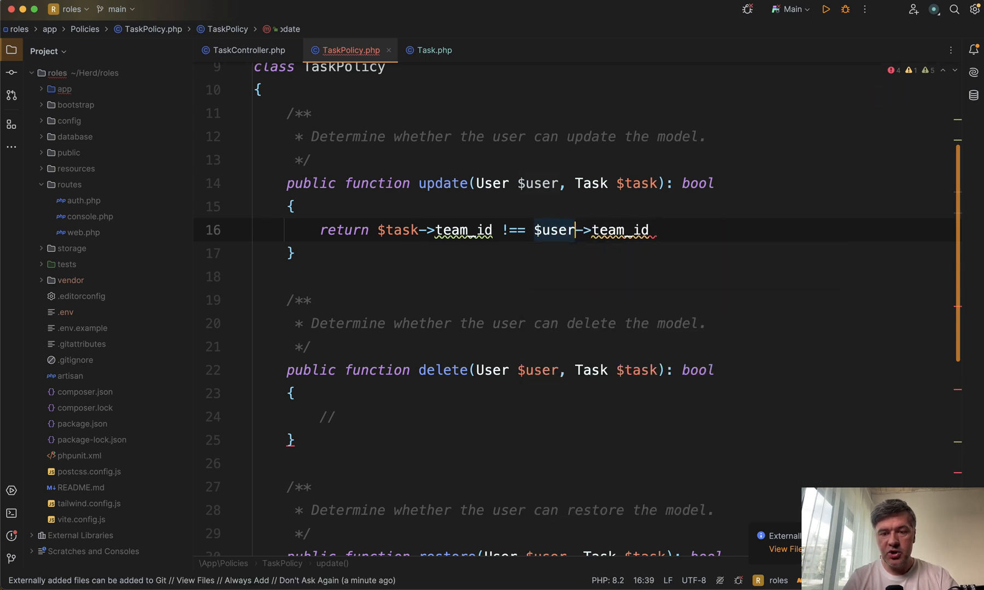
type(";")
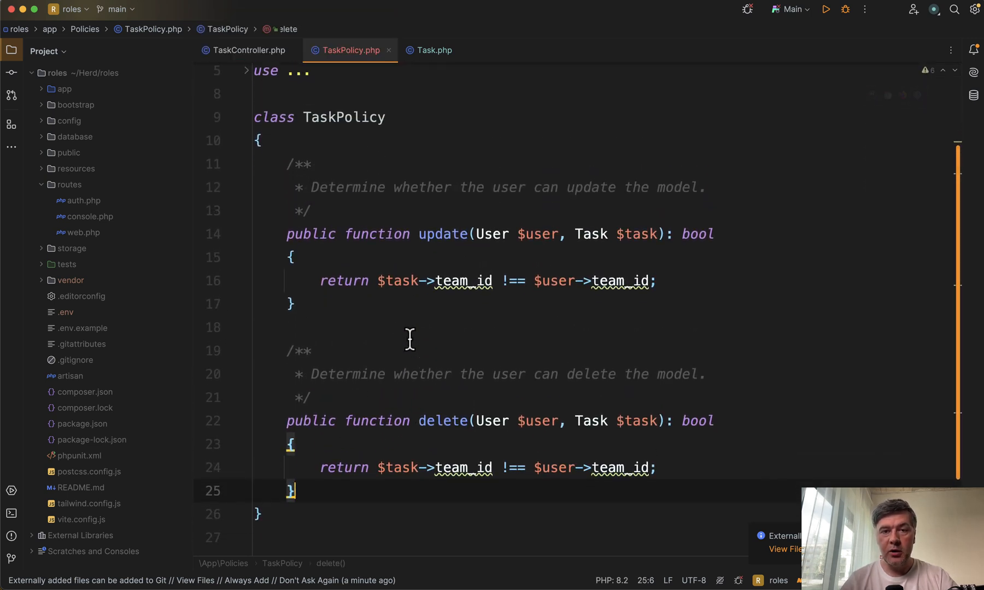
Step: Use Gate::authorize for 'update' and 'delete' in TaskController's update and destroy methods
left_click(249, 50)
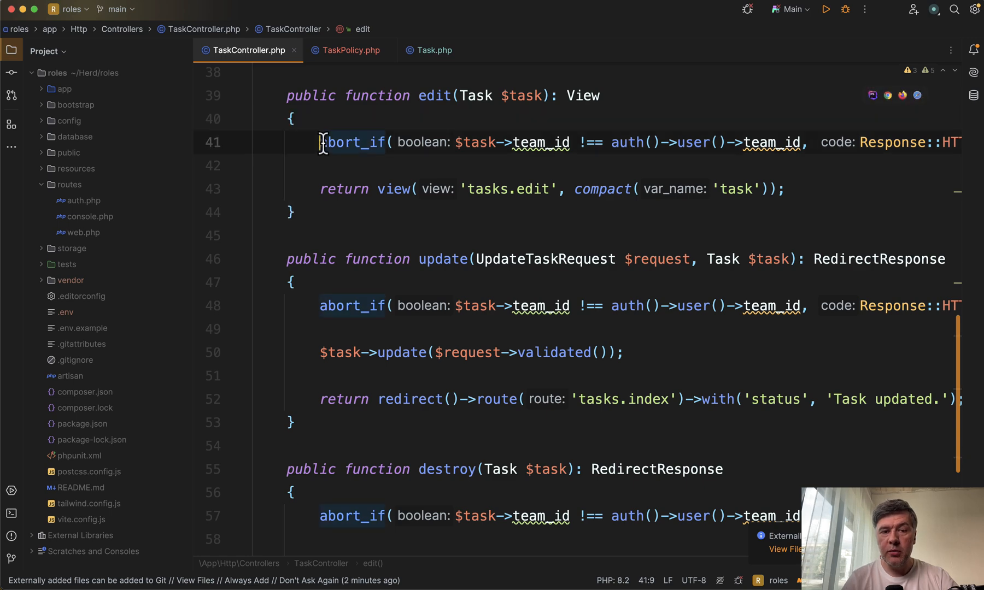
type("G")
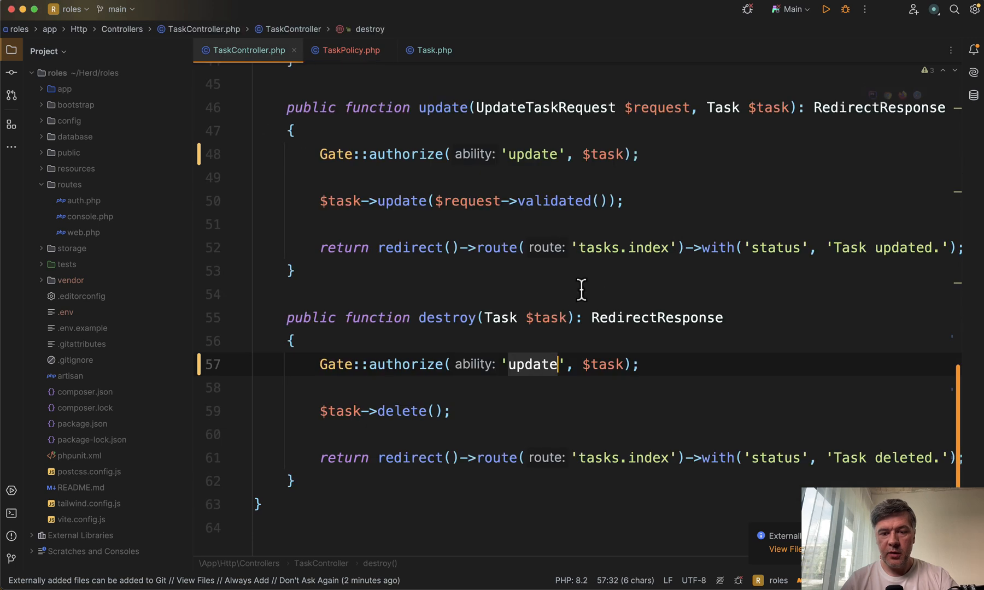
type("delete")
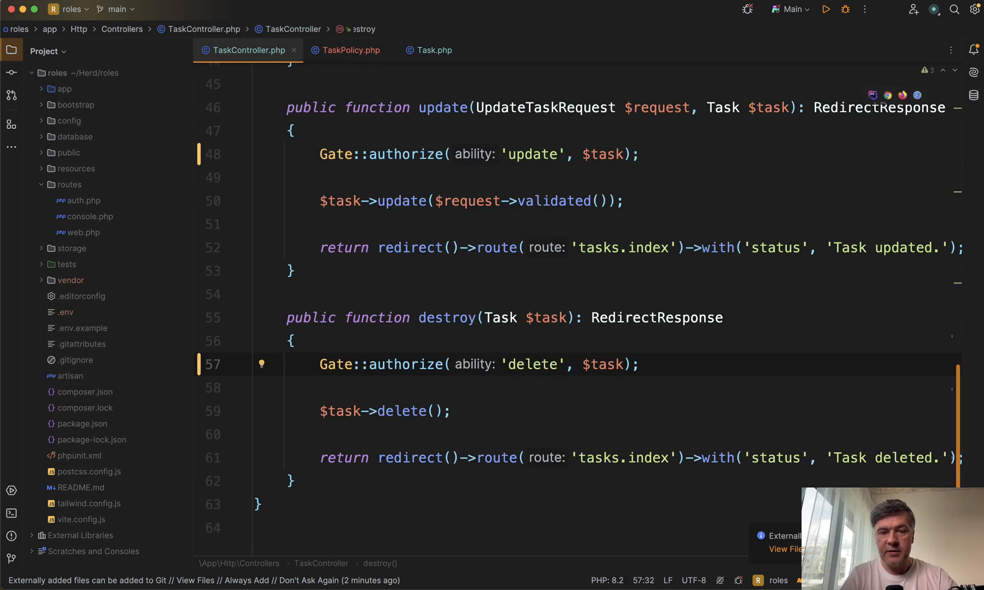
left_click(345, 51)
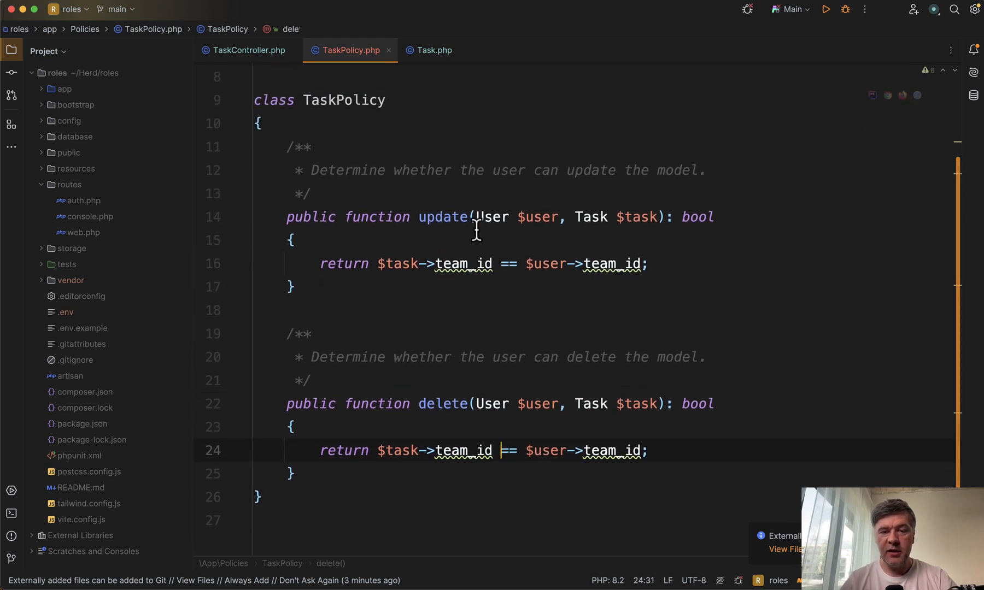
mouse_move(512, 317)
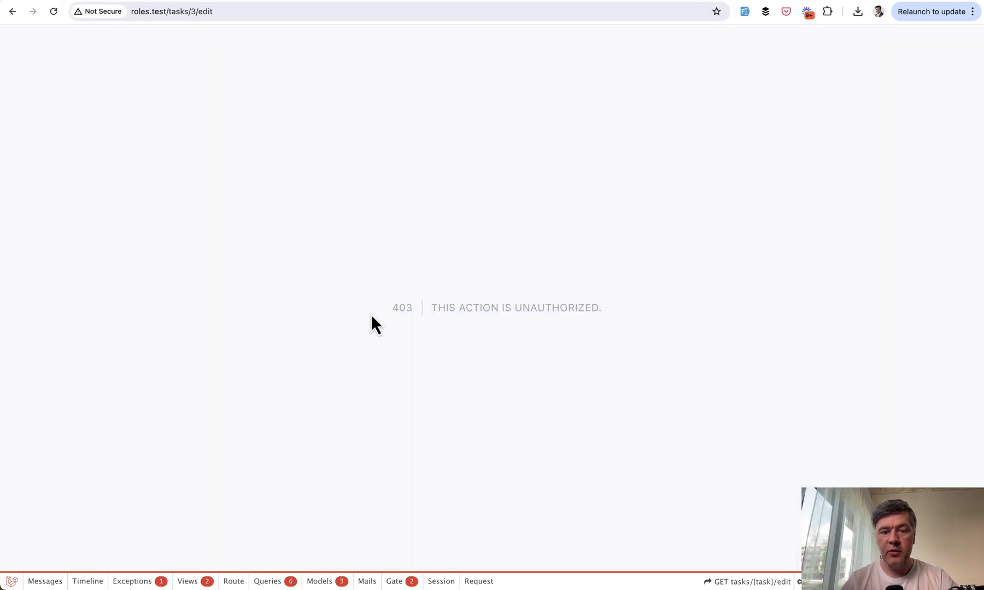
mouse_move(557, 376)
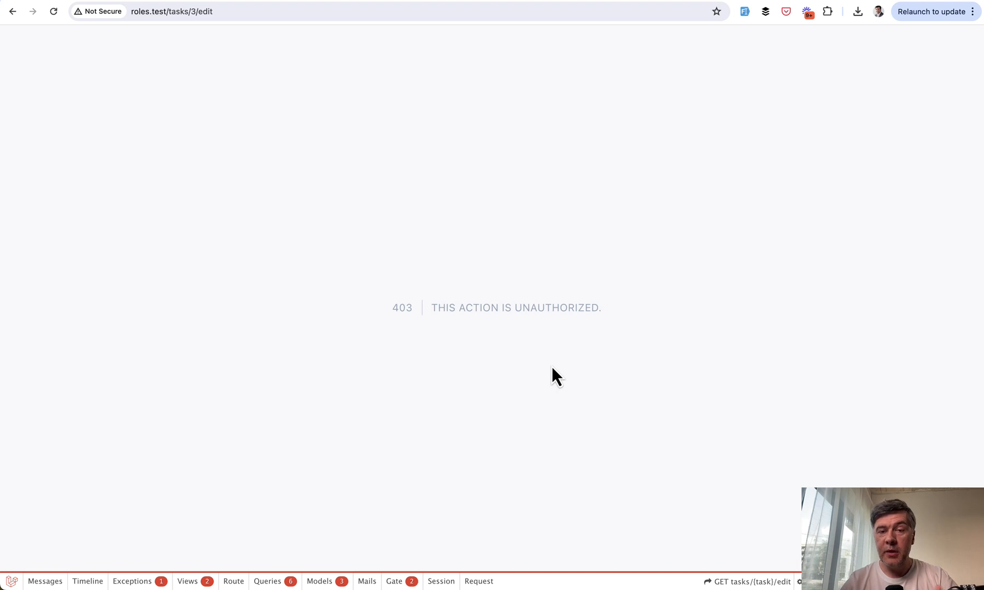
mouse_move(479, 381)
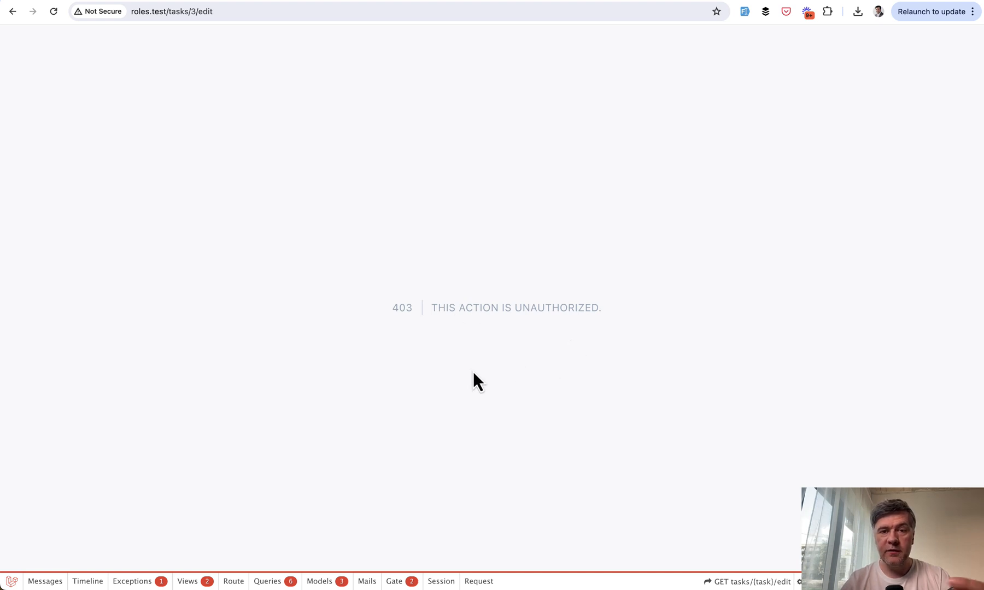
mouse_move(456, 332)
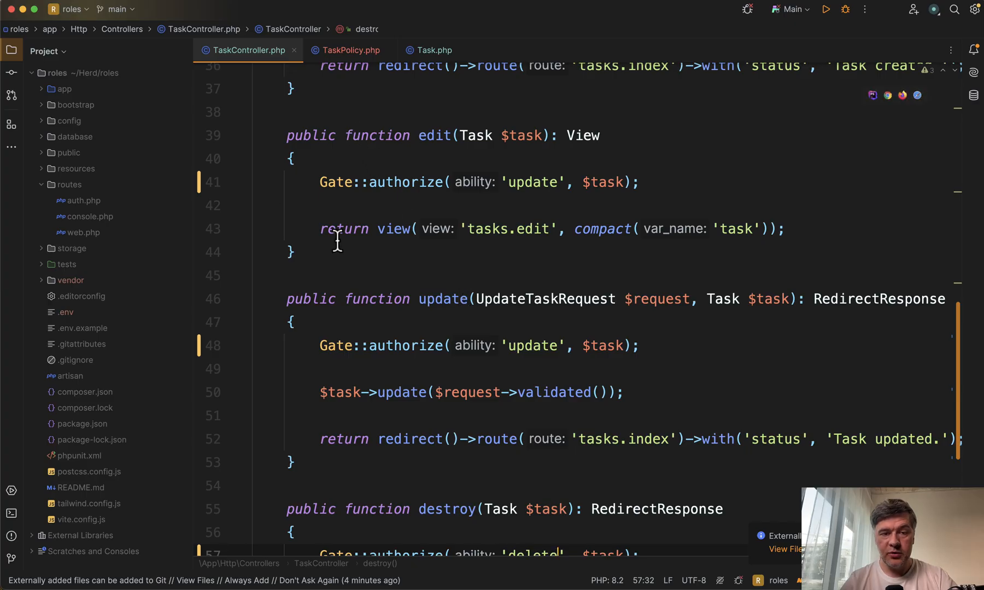
mouse_move(392, 266)
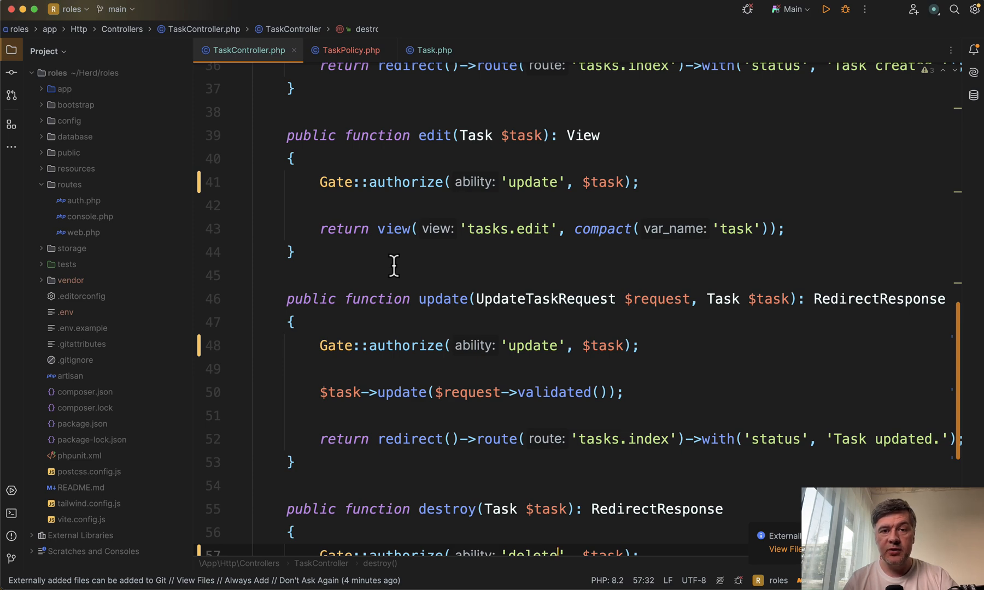
Step: Open Task.php and inspect the team_id addGlobalScope in booted()
left_click(433, 50)
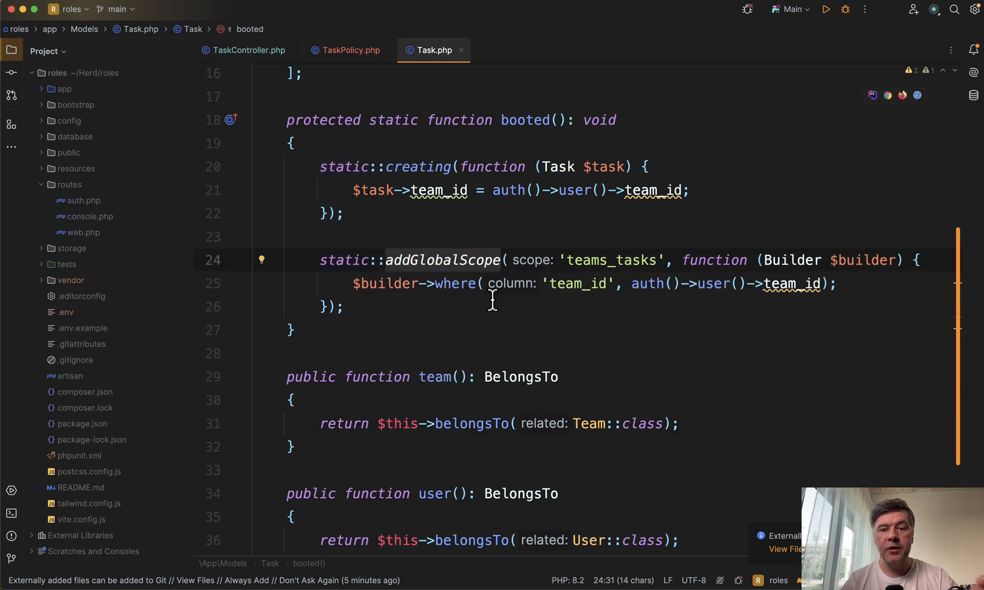
left_click(570, 283)
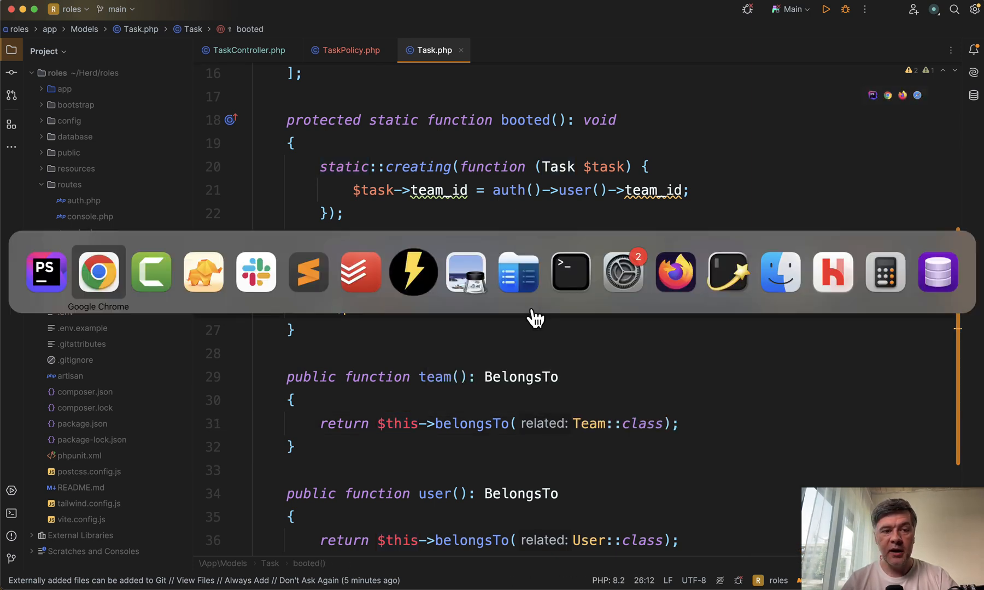
Step: Switch to Chrome showing the Laravel 11.x Policy Responses docs with Response::deny
left_click(98, 271)
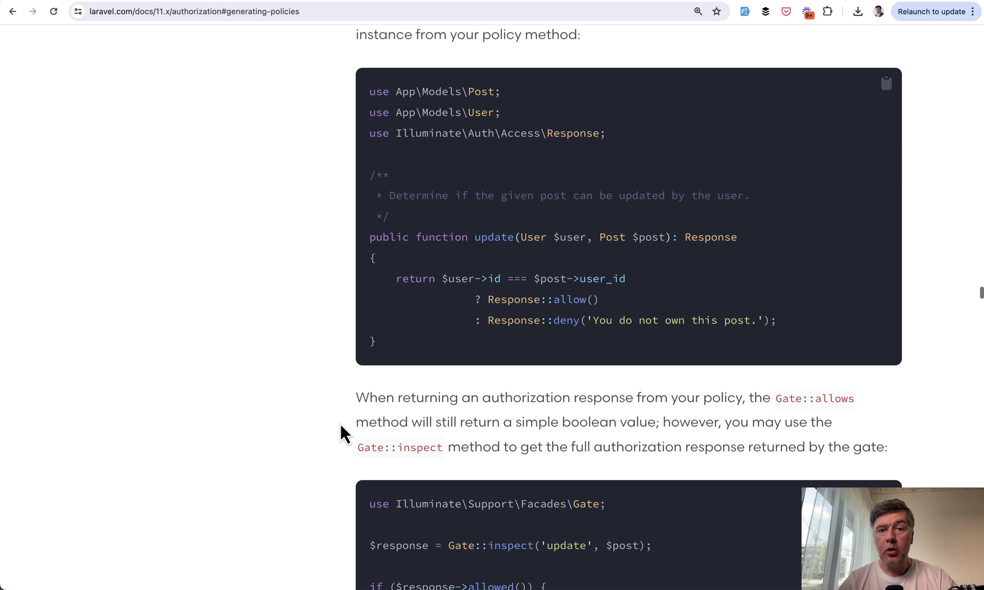
mouse_move(454, 266)
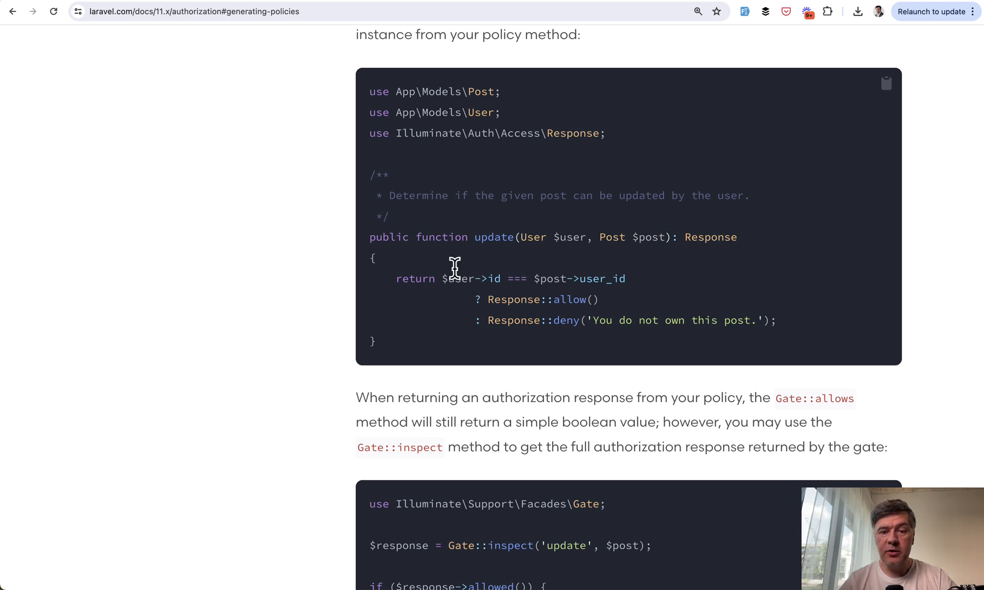
mouse_move(508, 242)
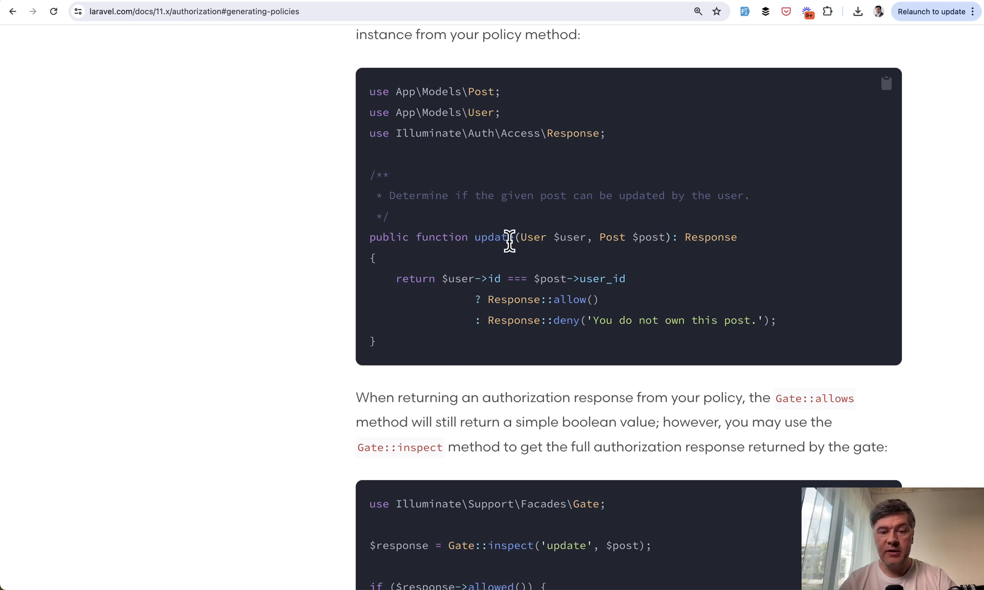
mouse_move(394, 281)
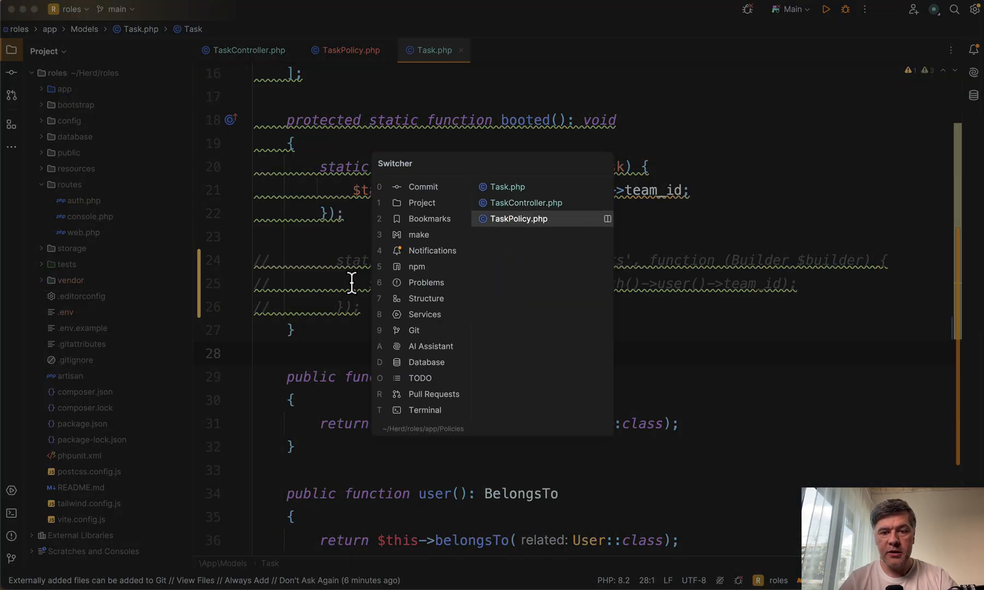
Step: Make TaskPolicy's update return Response::allow() or Response::denyAsNotFound() by team_id
left_click(518, 218)
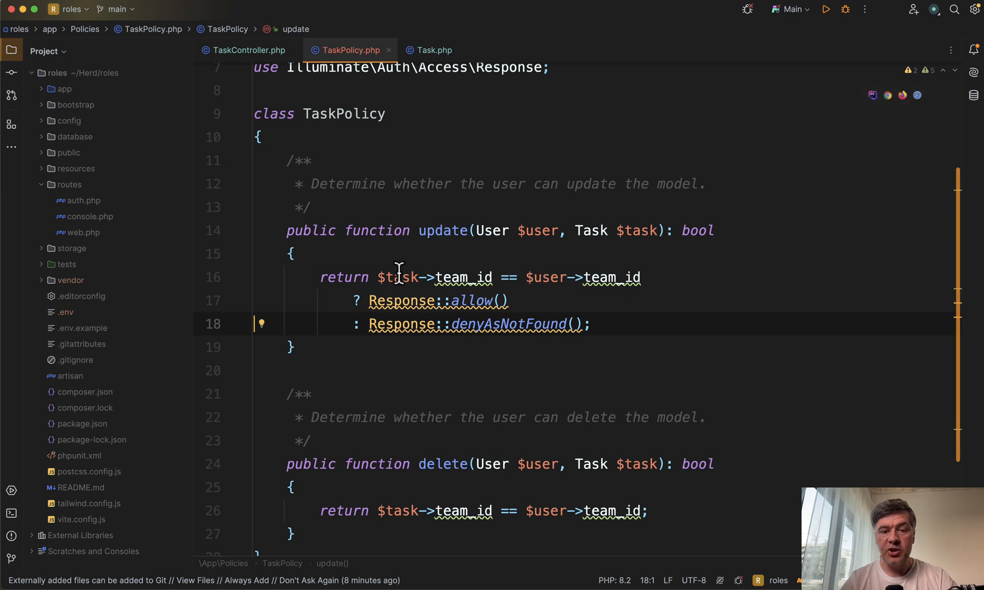
type("Re")
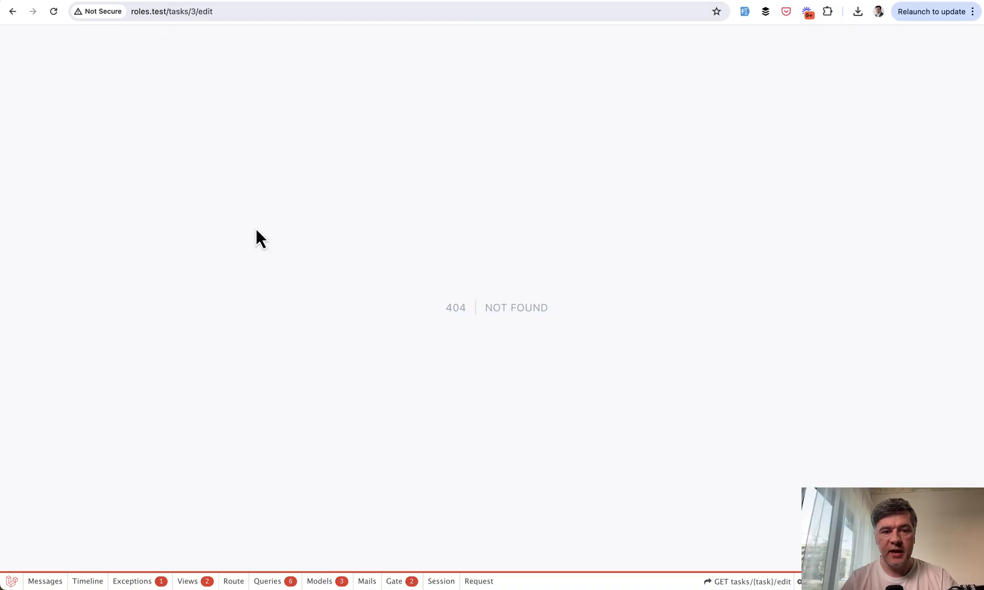
Step: Change the address from tasks/3/edit to tasks/4/edit and load task 4's Edit Task form
left_click(195, 10)
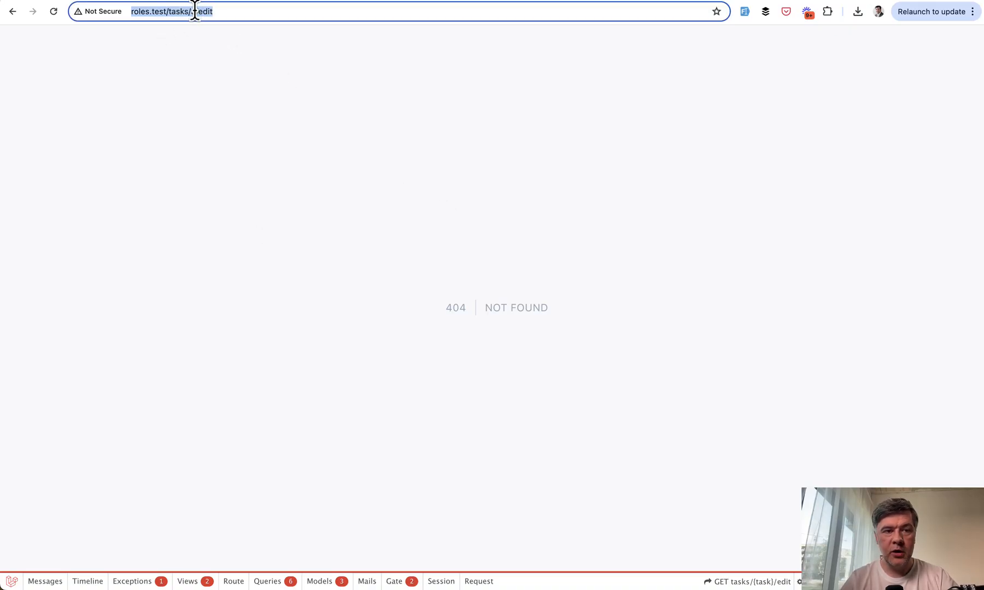
key("Return")
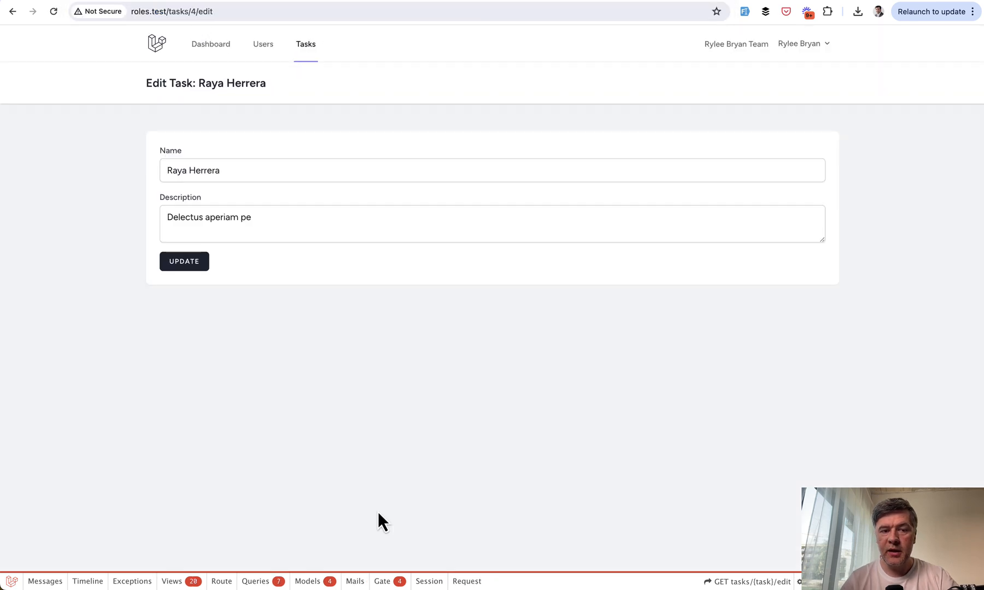
mouse_move(313, 505)
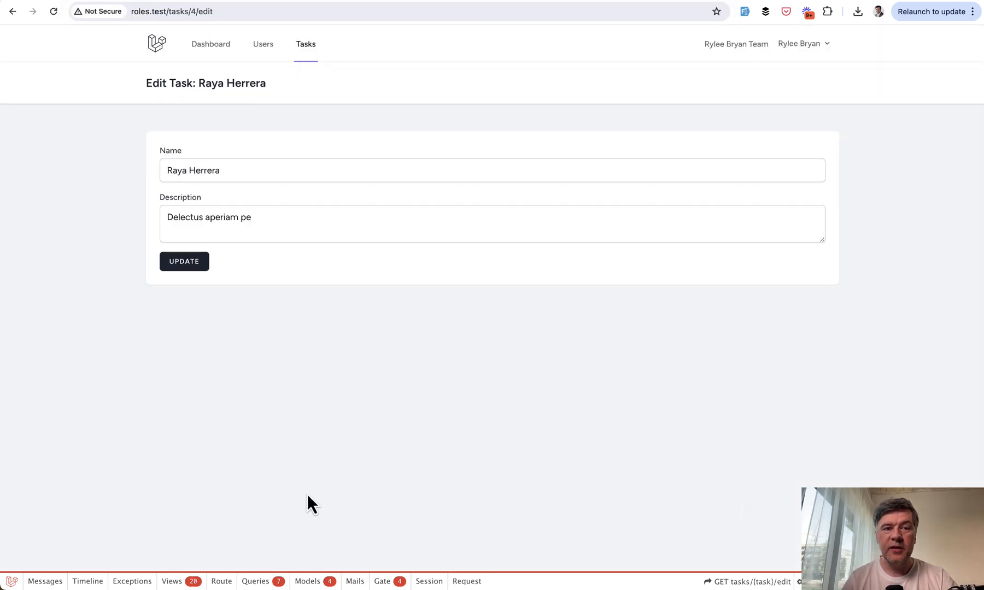